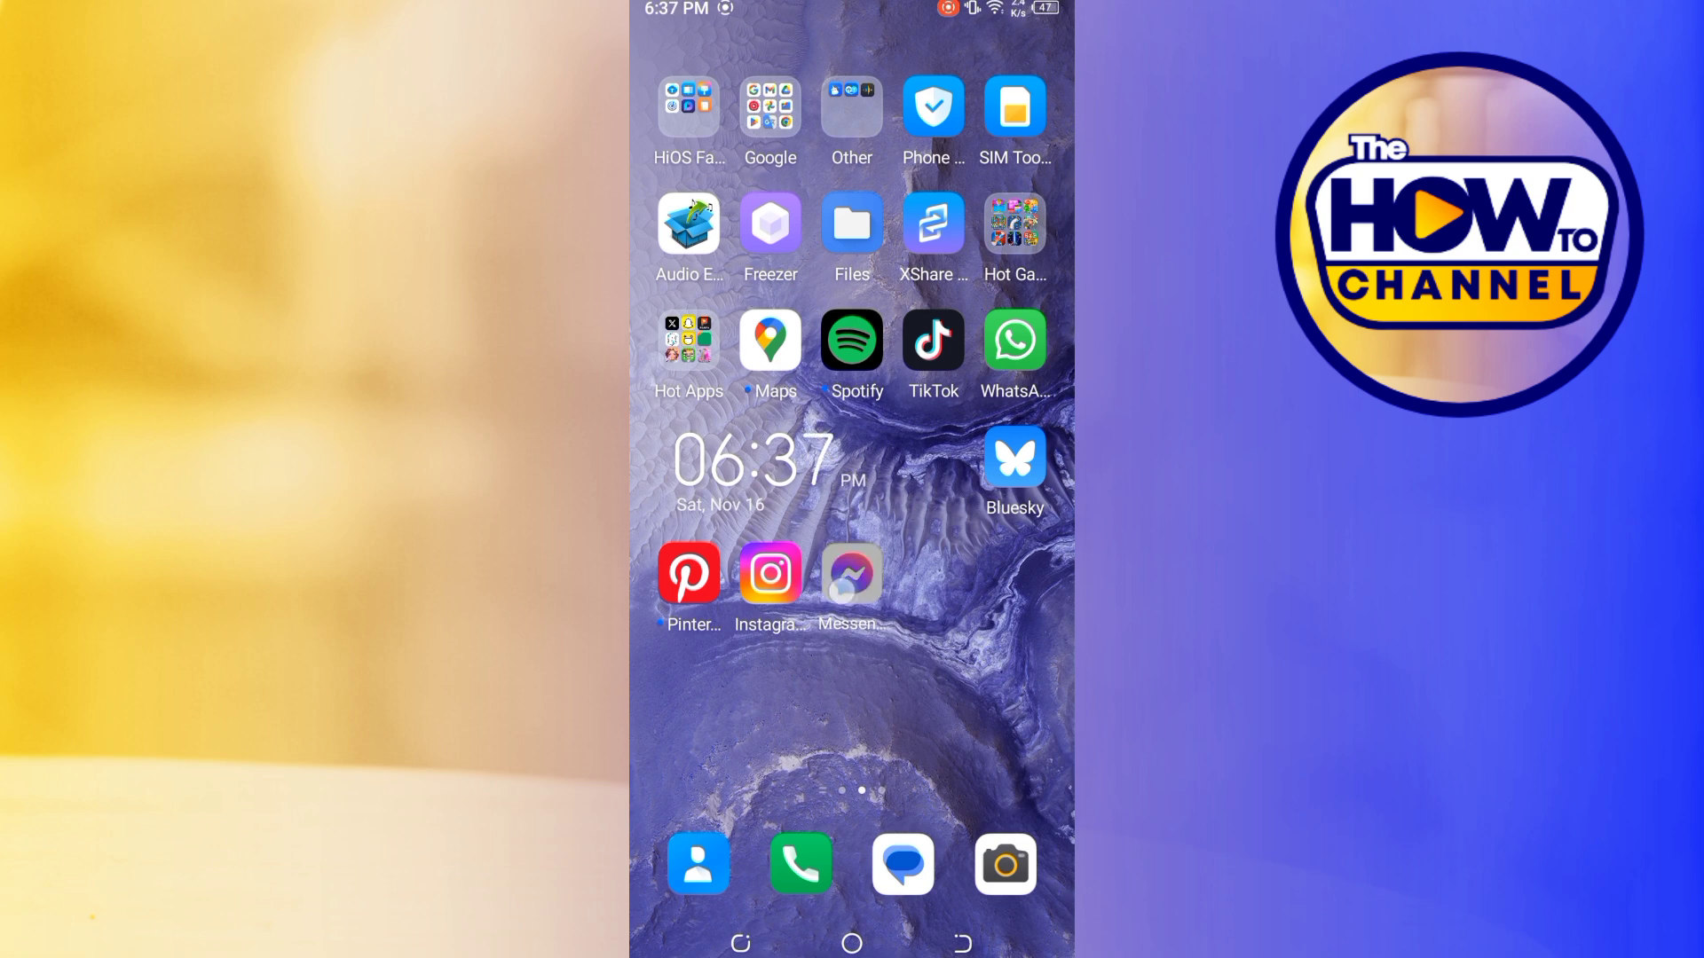
Step: Launch Messenger, open the Meta AI chat's details, and bring up its mute options
left_click(851, 573)
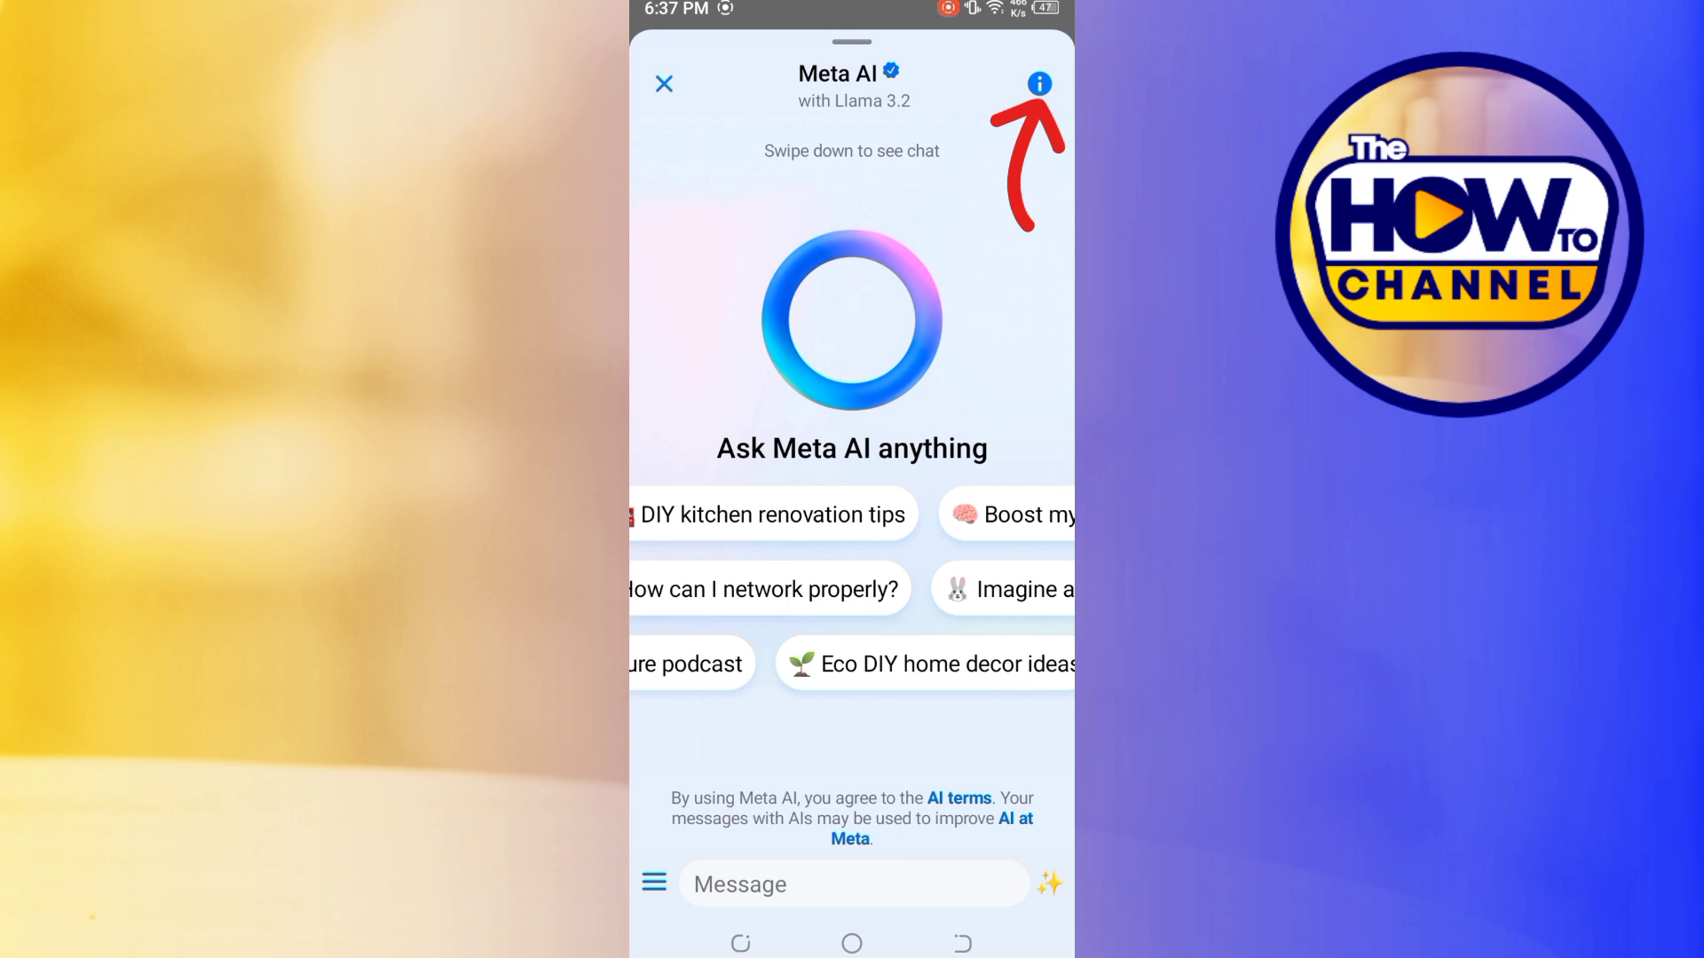
left_click(1040, 83)
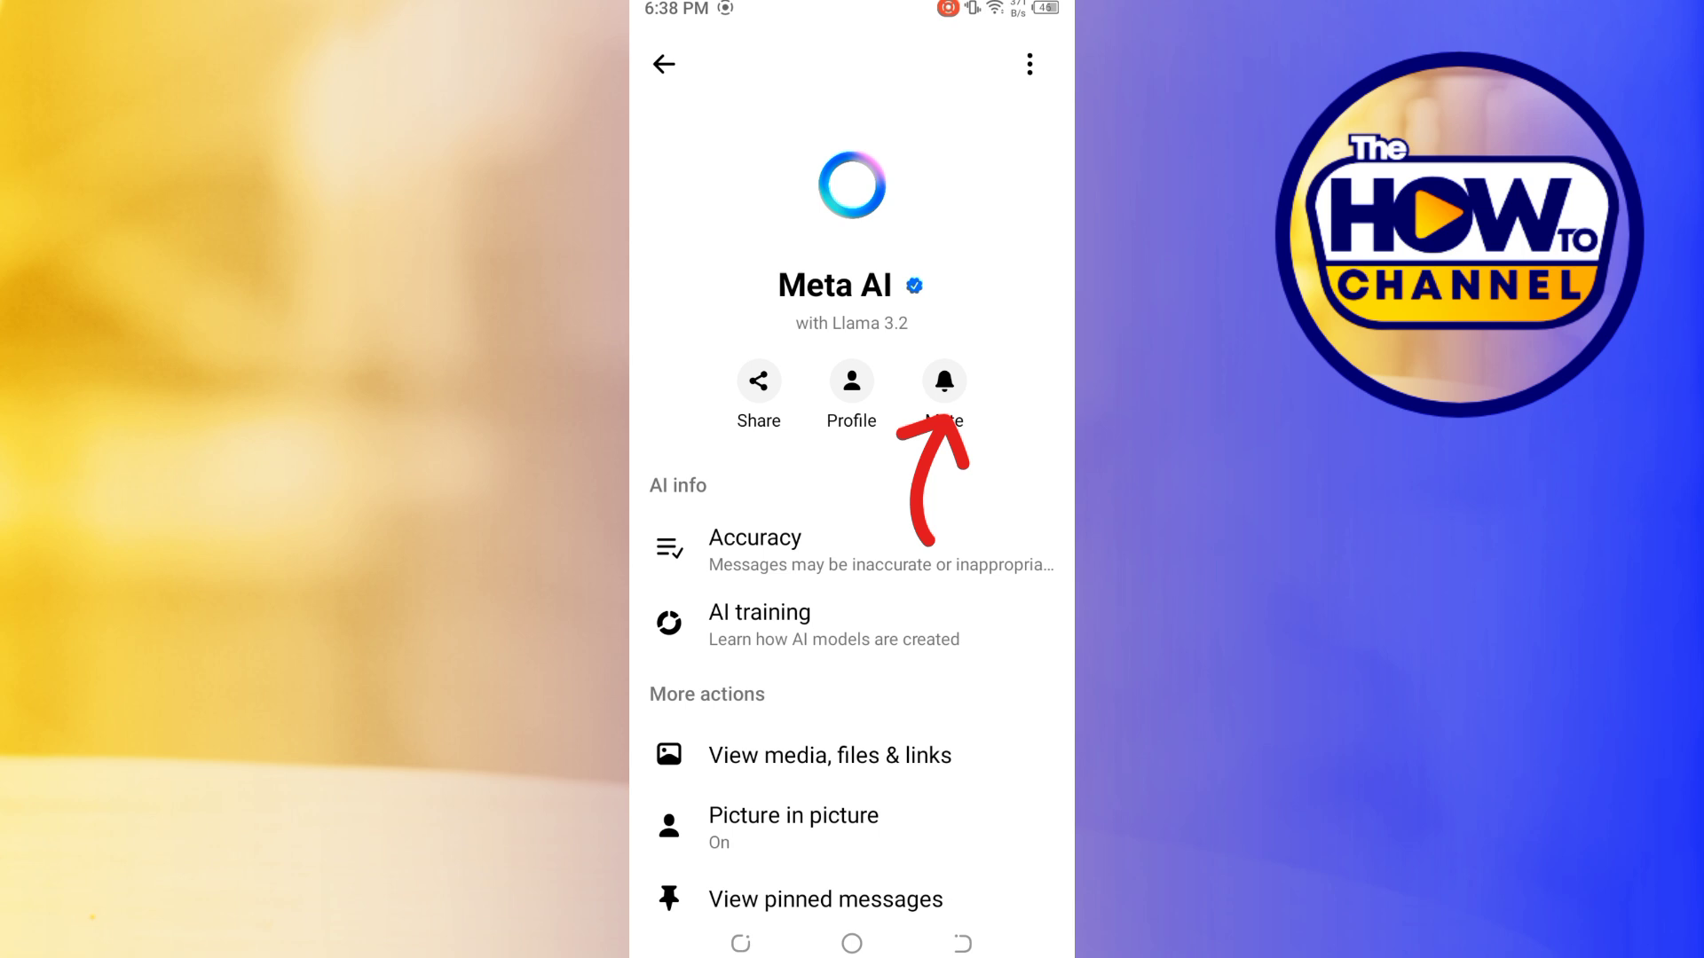
left_click(944, 382)
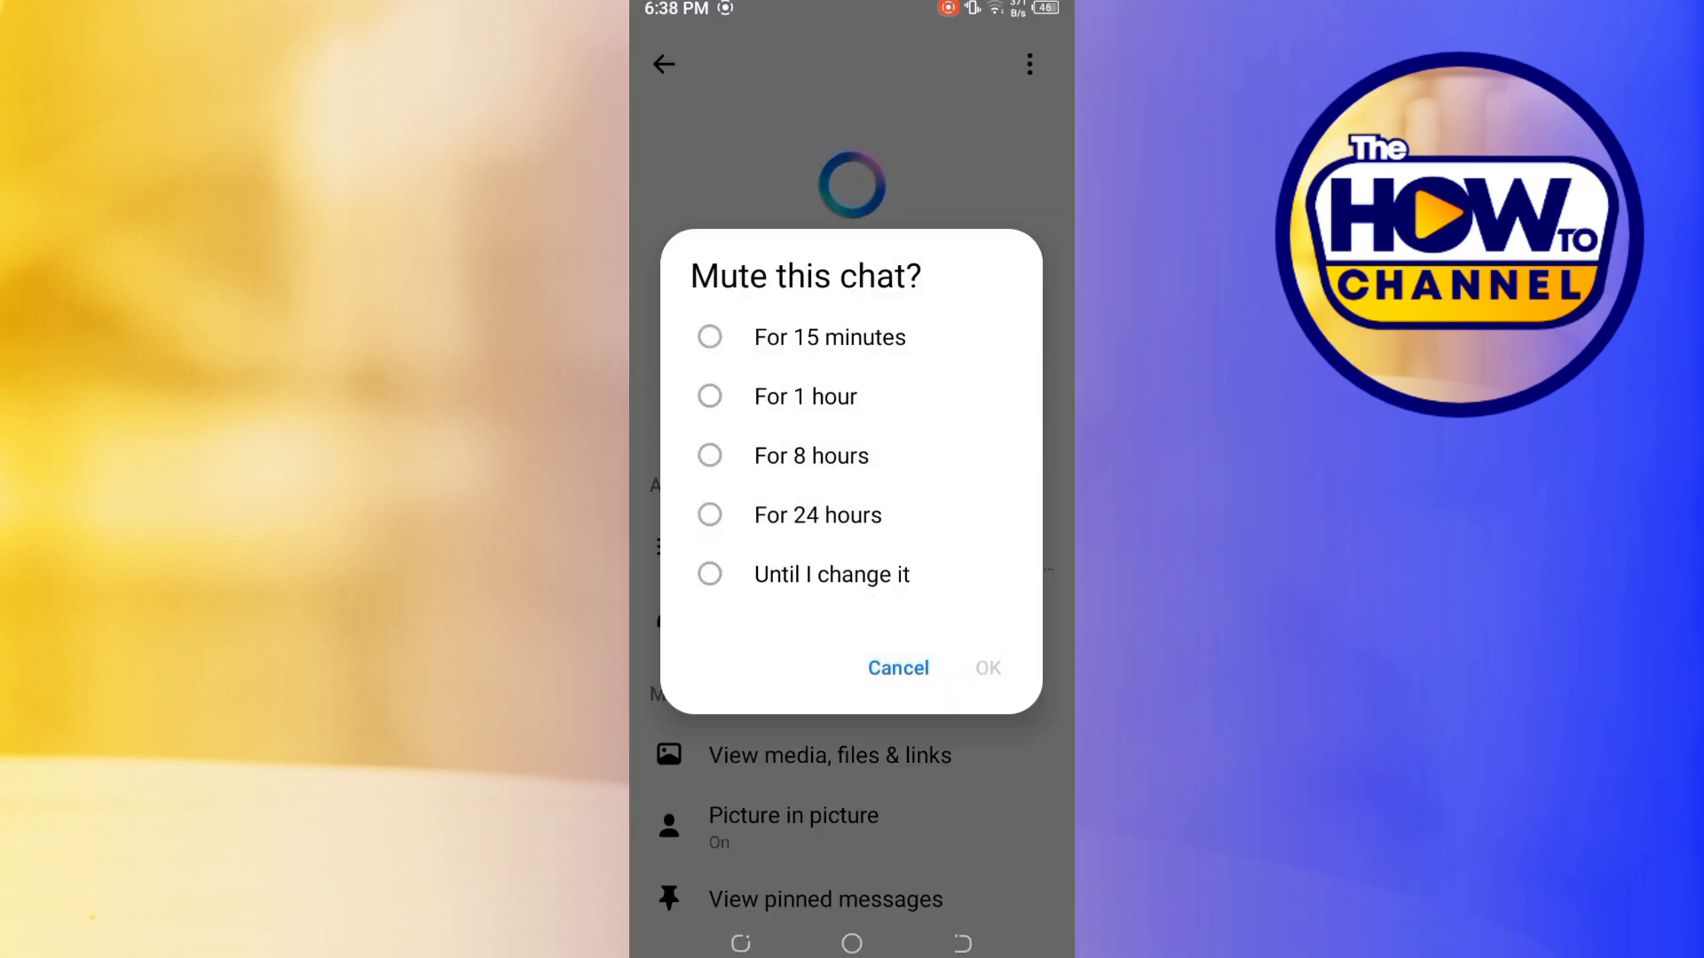
Step: Mute the Meta AI chat 'Until I change it' and reopen its details page
left_click(710, 574)
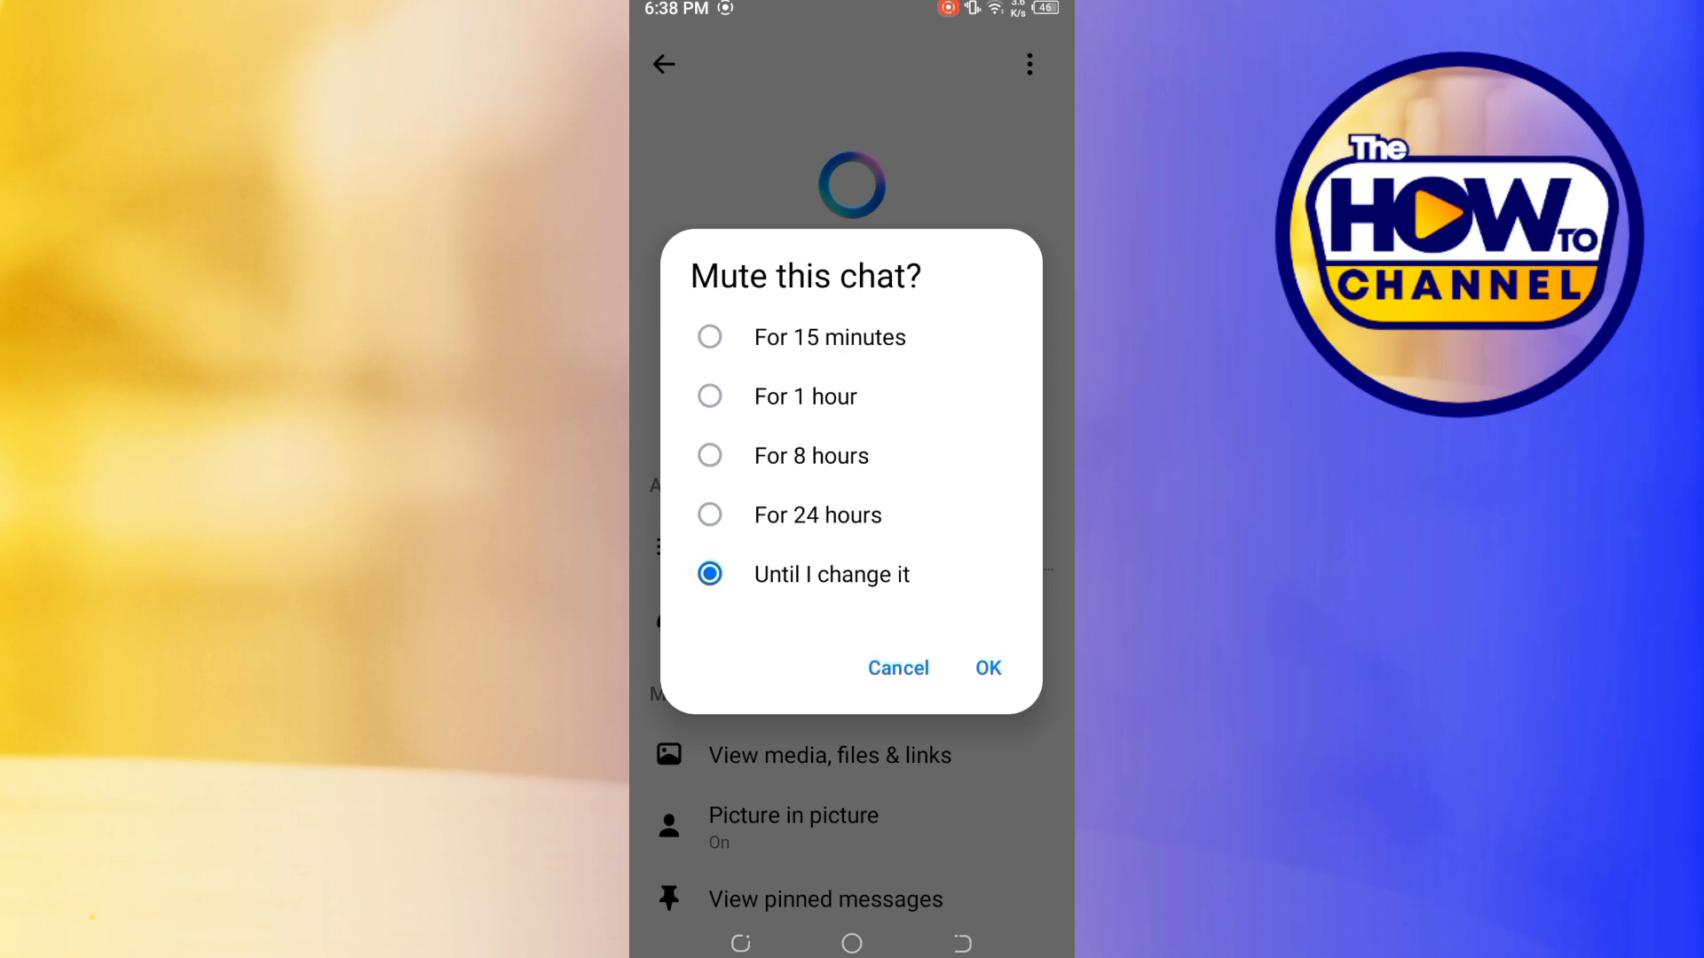
left_click(984, 668)
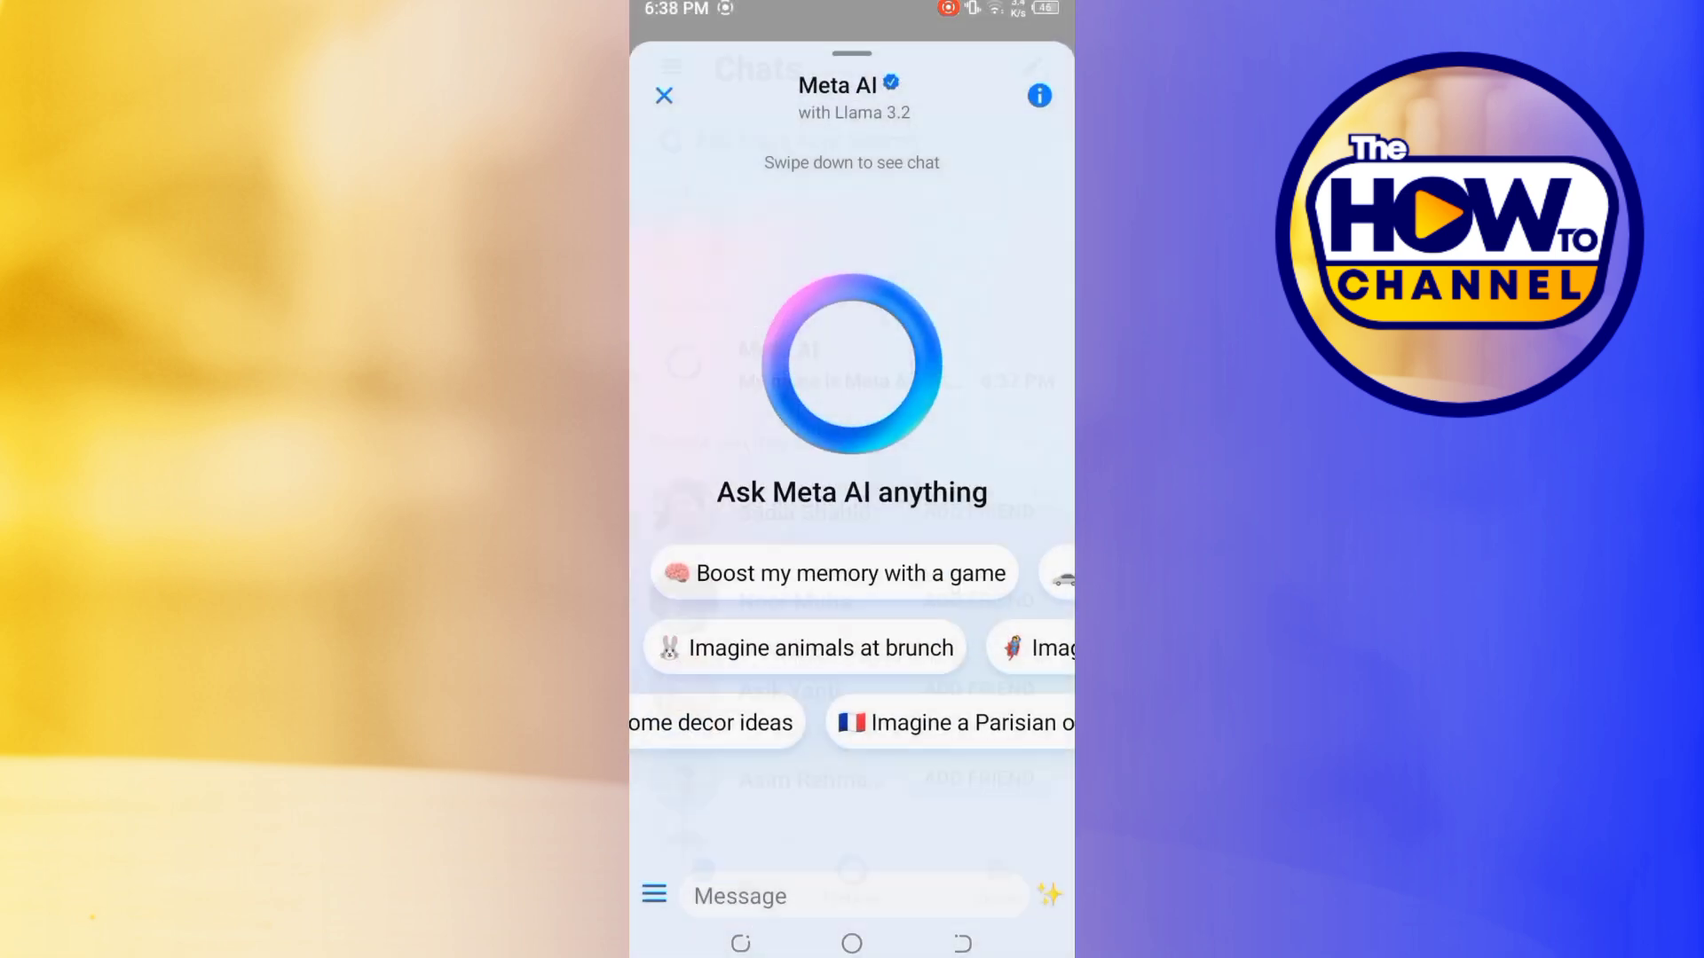
left_click(1036, 96)
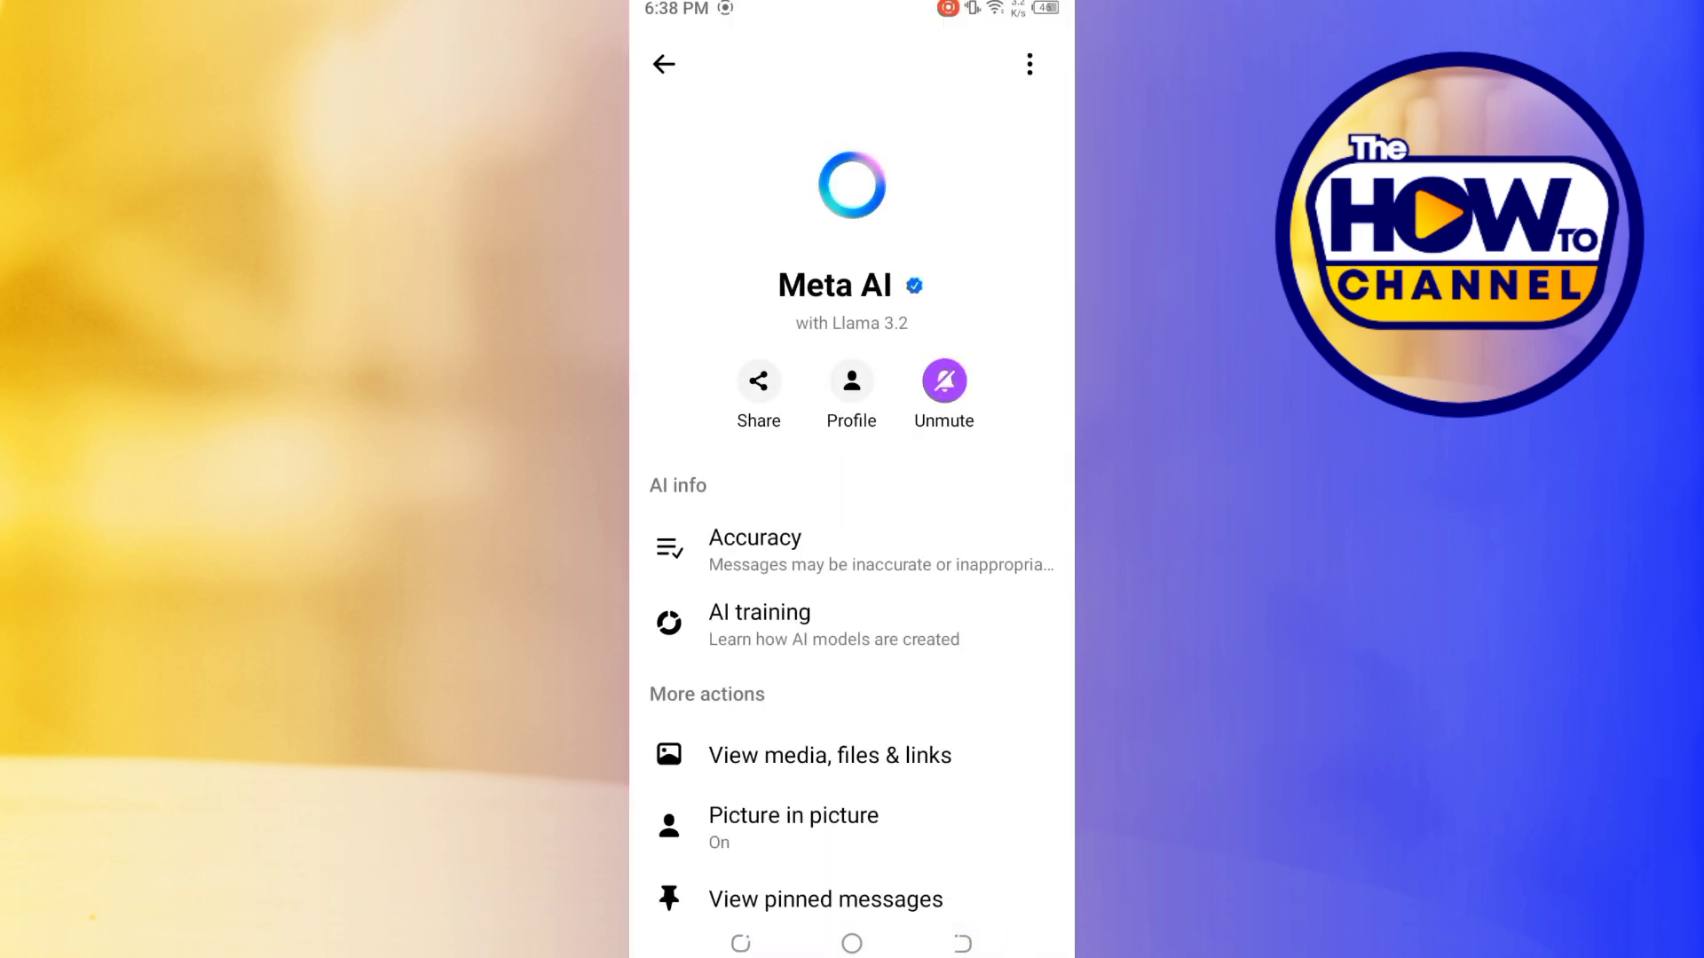